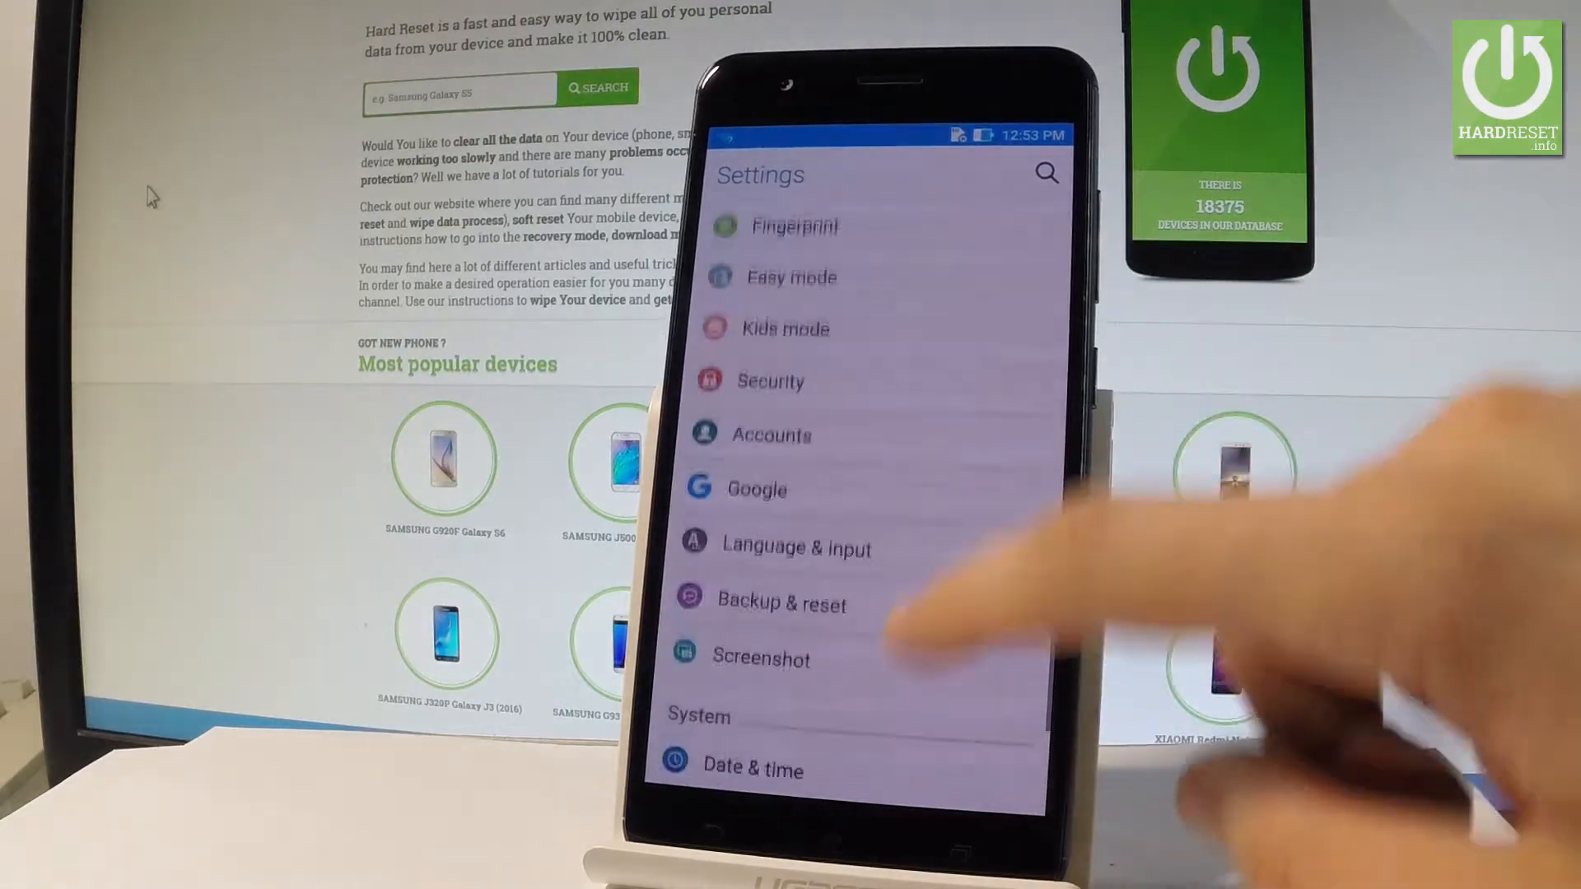
Reach Factory data reset from Backup & reset, showing the data erased from internal storage.
scroll(up, 3)
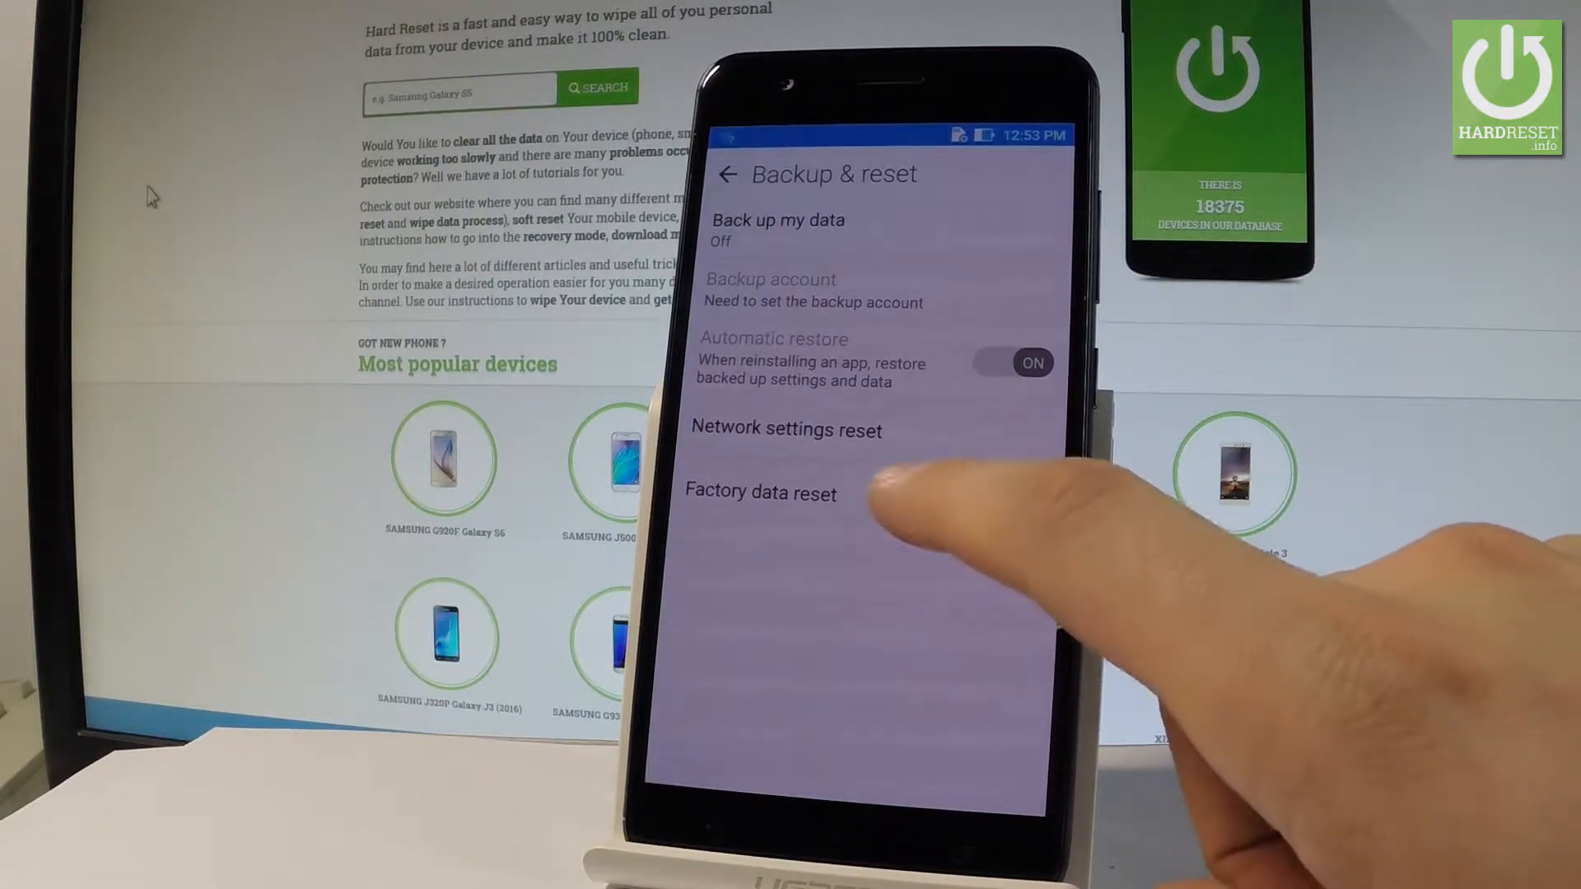
click(761, 492)
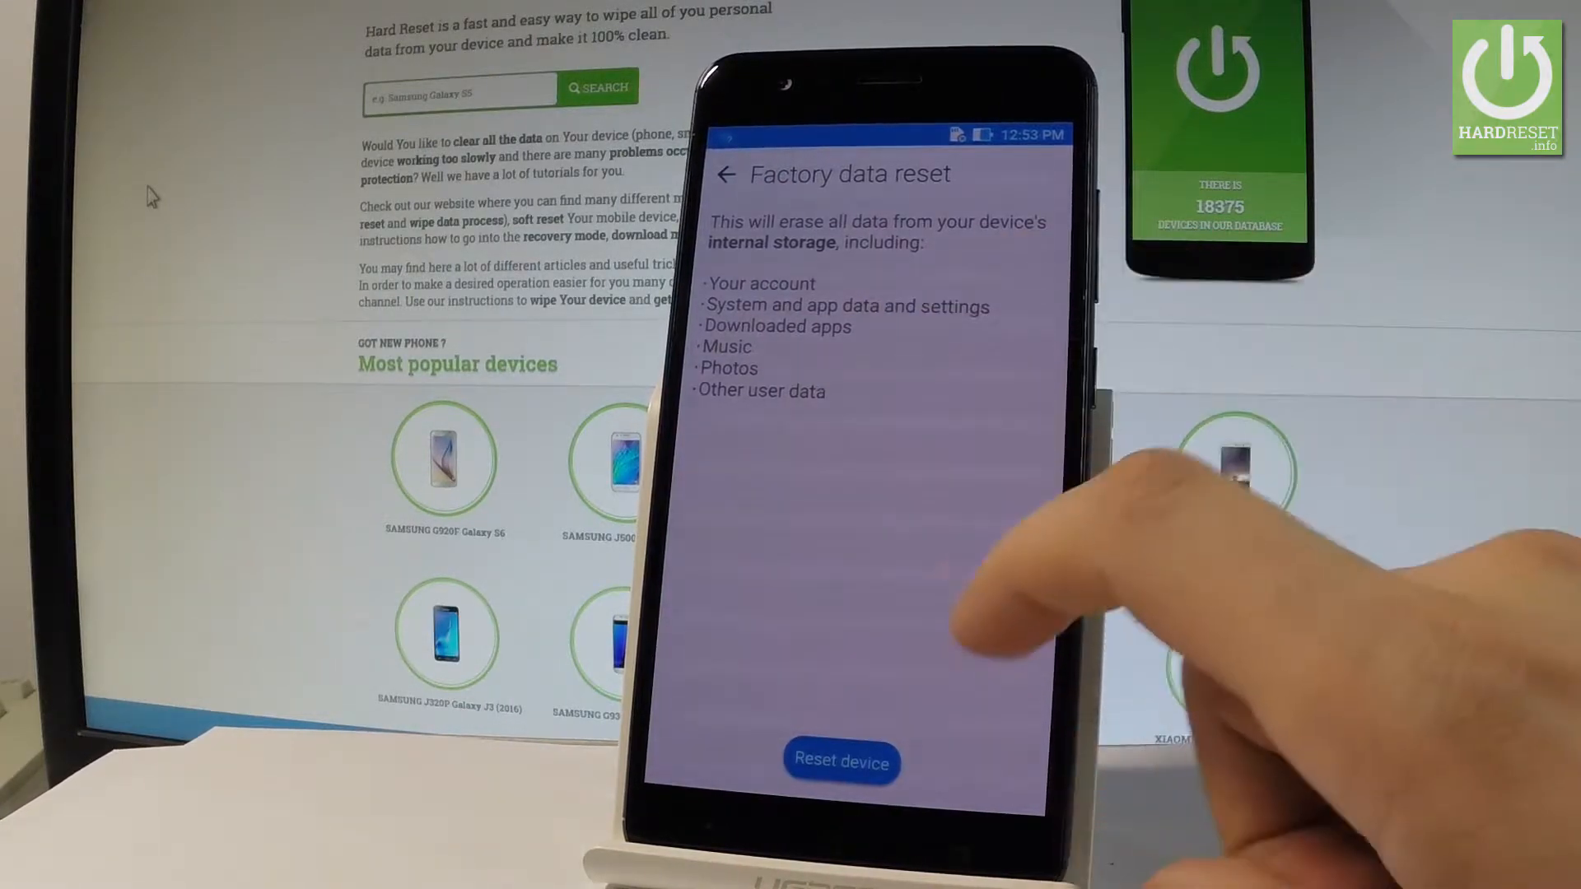
click(841, 761)
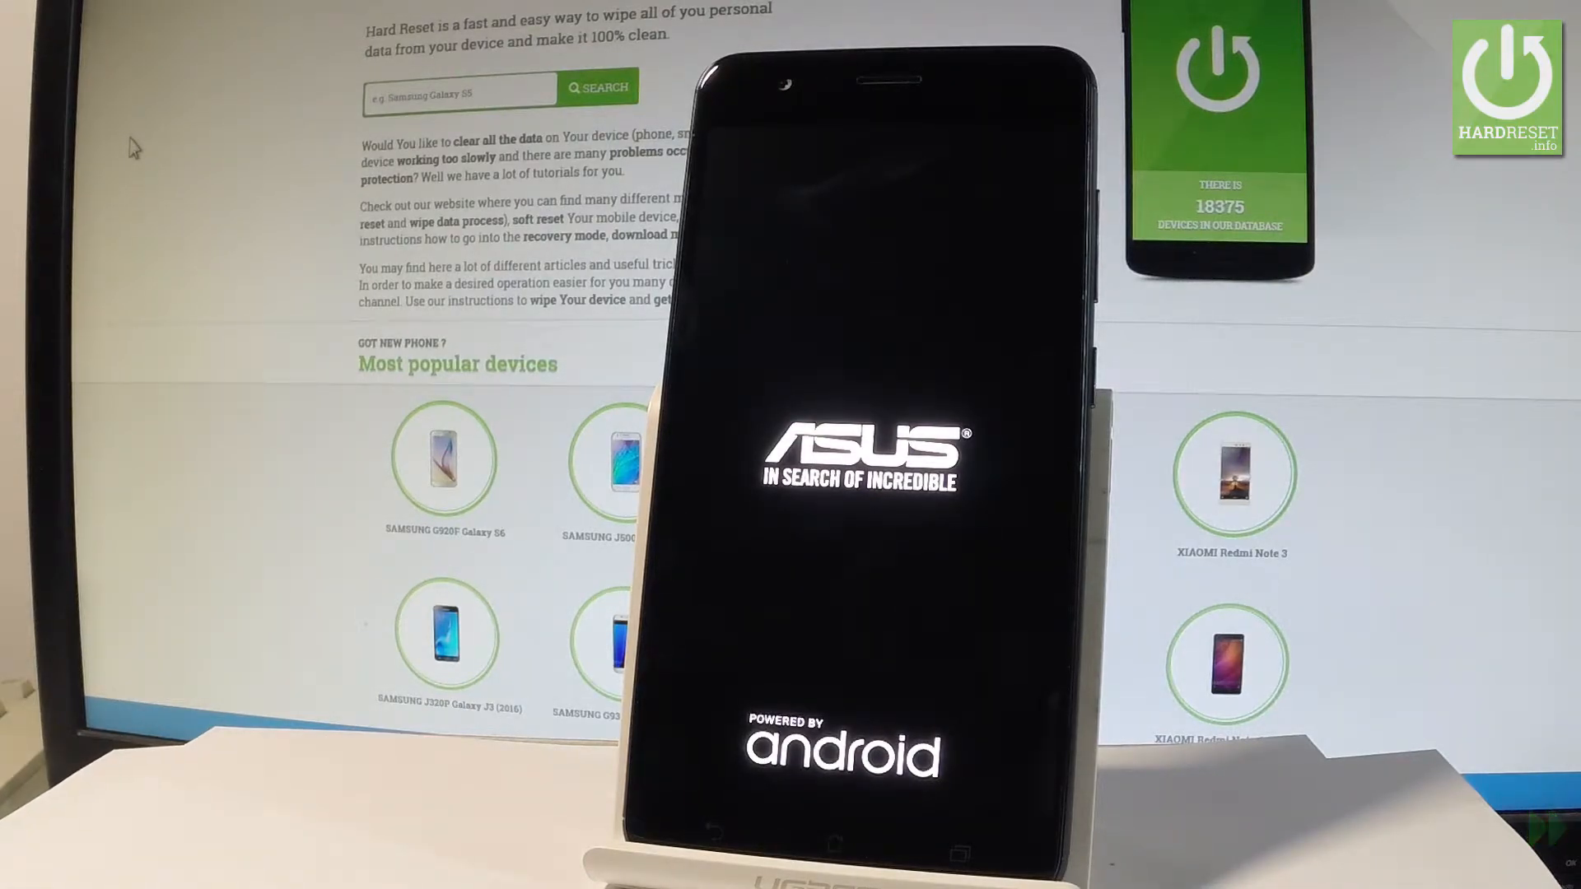
mouse_move(186, 145)
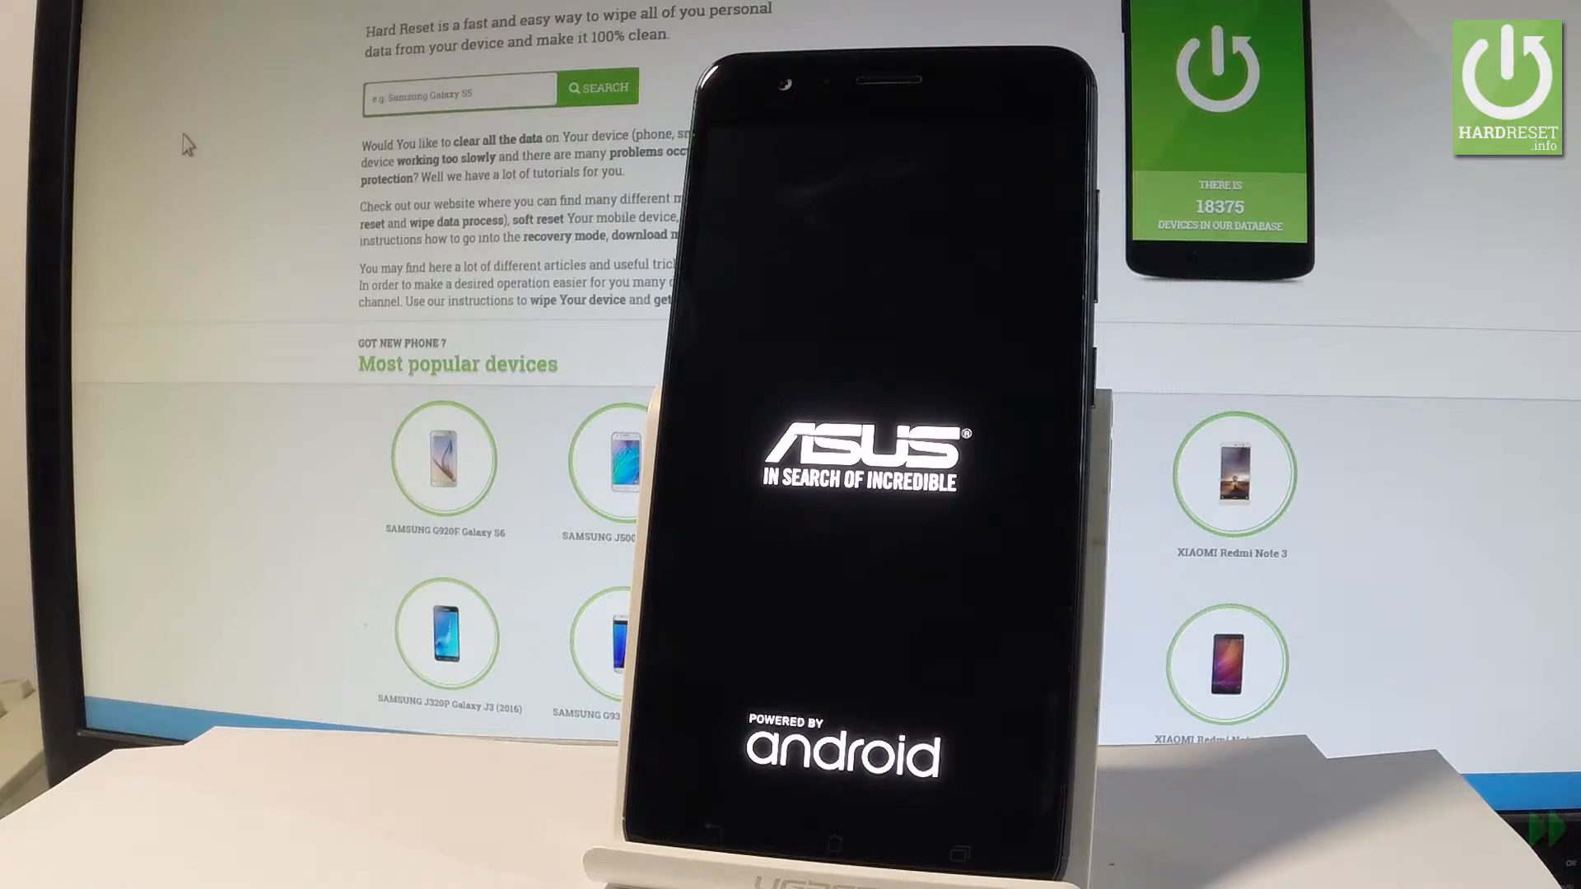